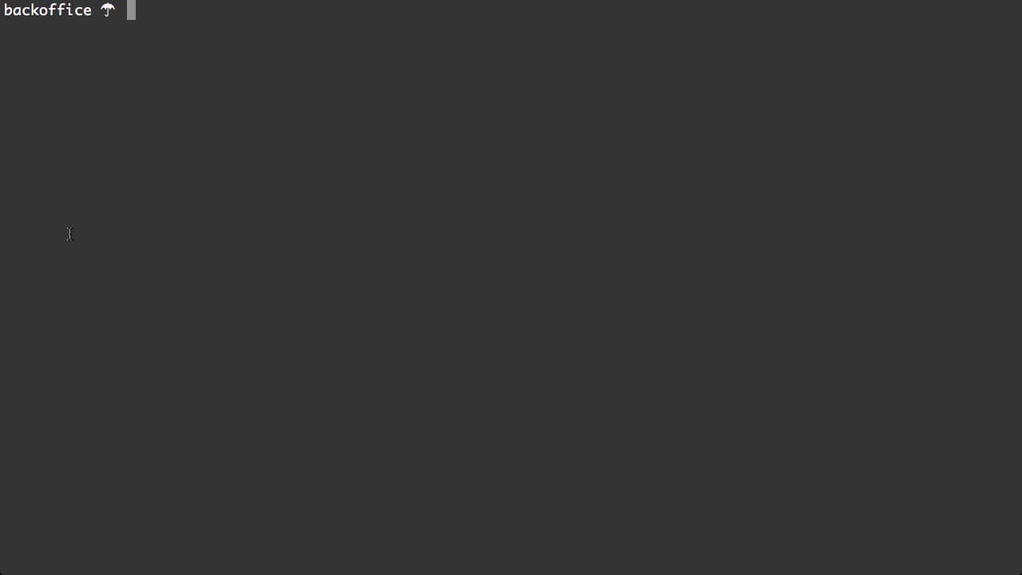
- Launch tmux with the 'tm' command in the backoffice directory
text(tm)
text(b)
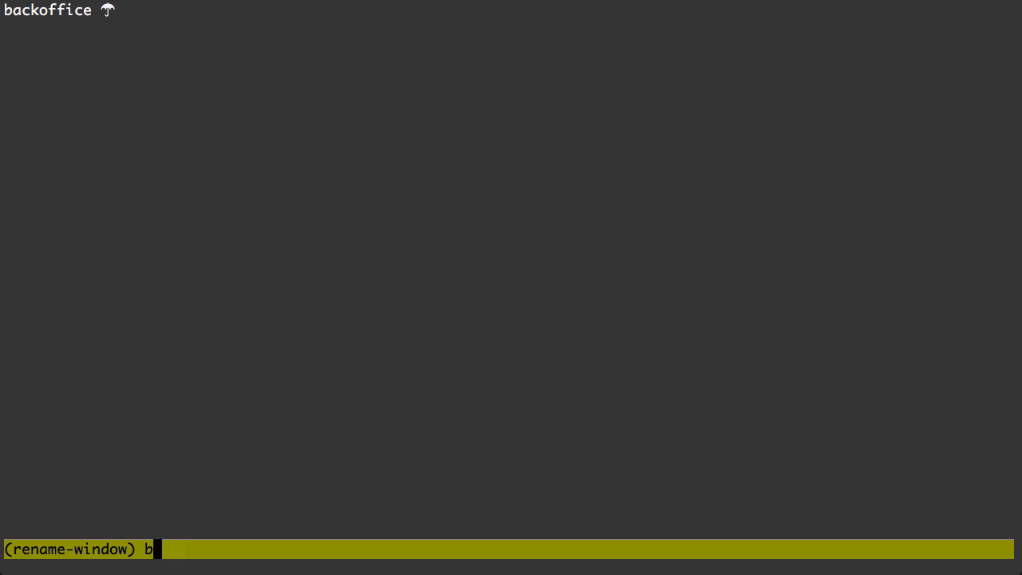
- Enter 'external services' as the third window's new name
text(xternal)
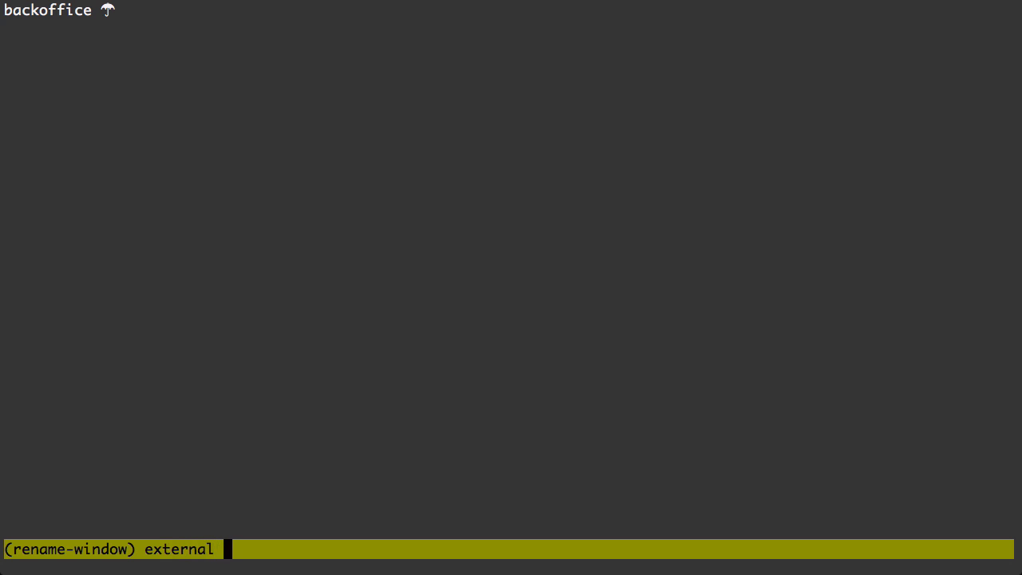
text(servies)
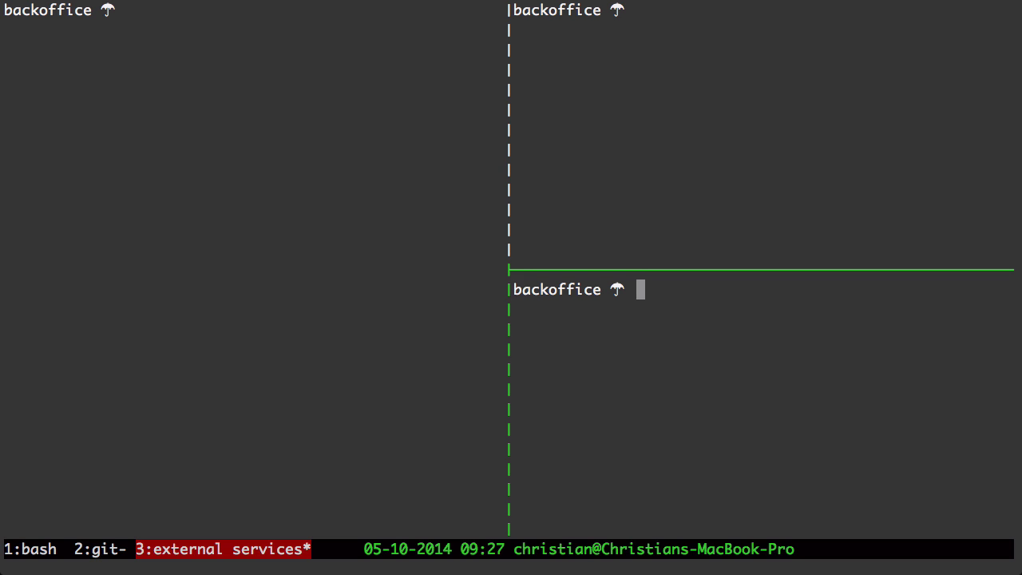
- Run 'zeus start' in the lower right pane and begin launching memcached in another pane
text(zeus)
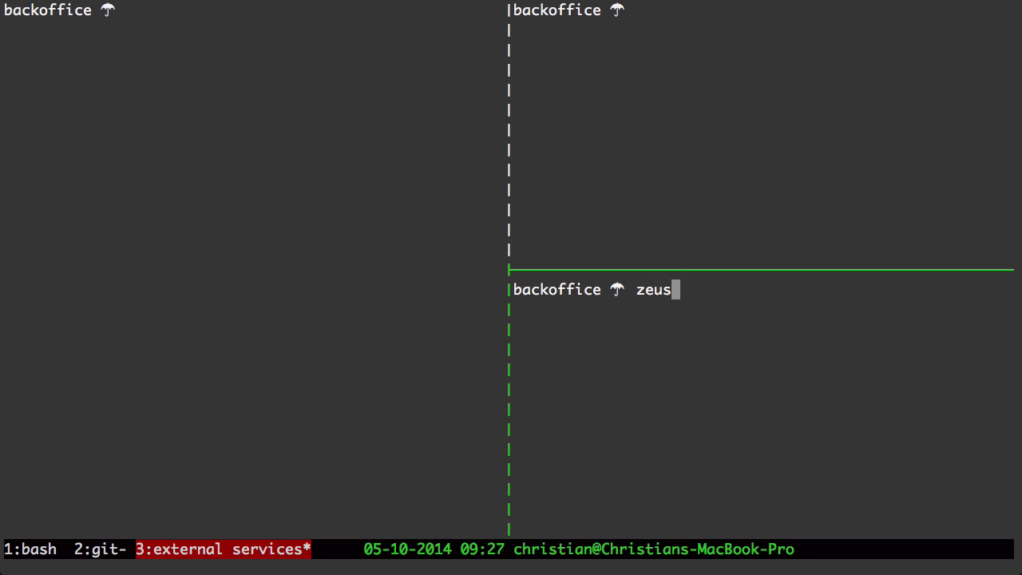
text(" ")
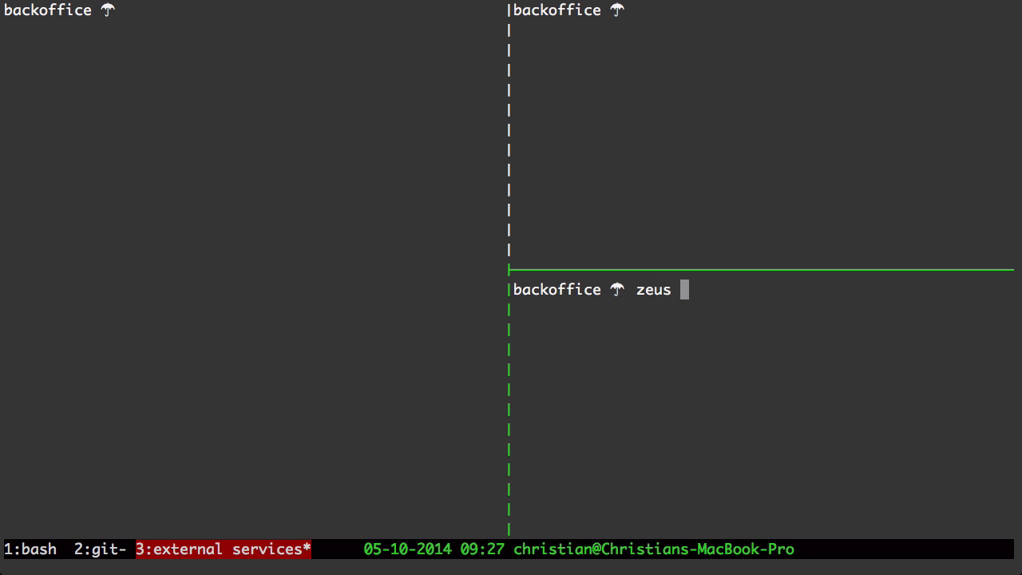
text(start)
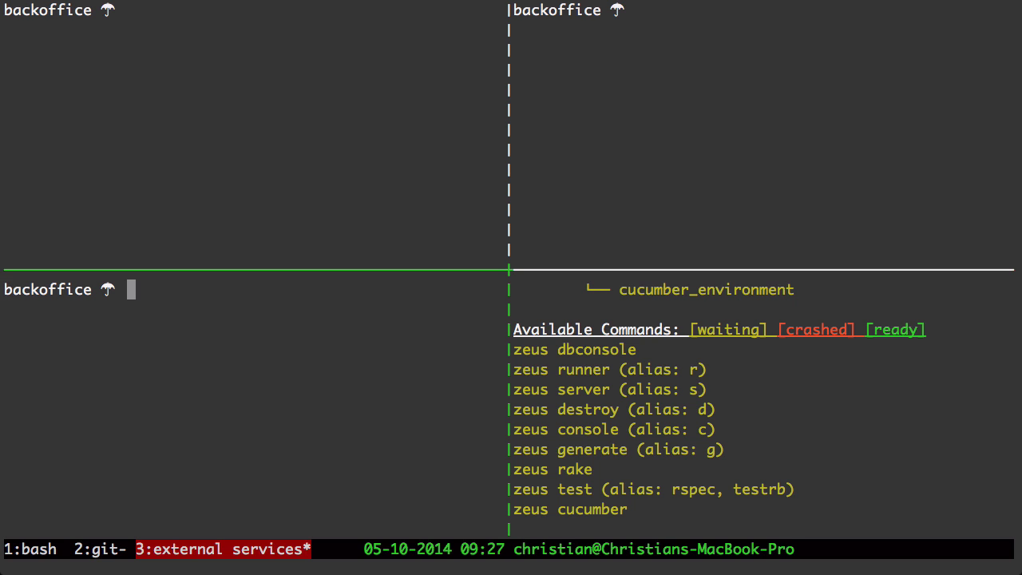
text(mem)
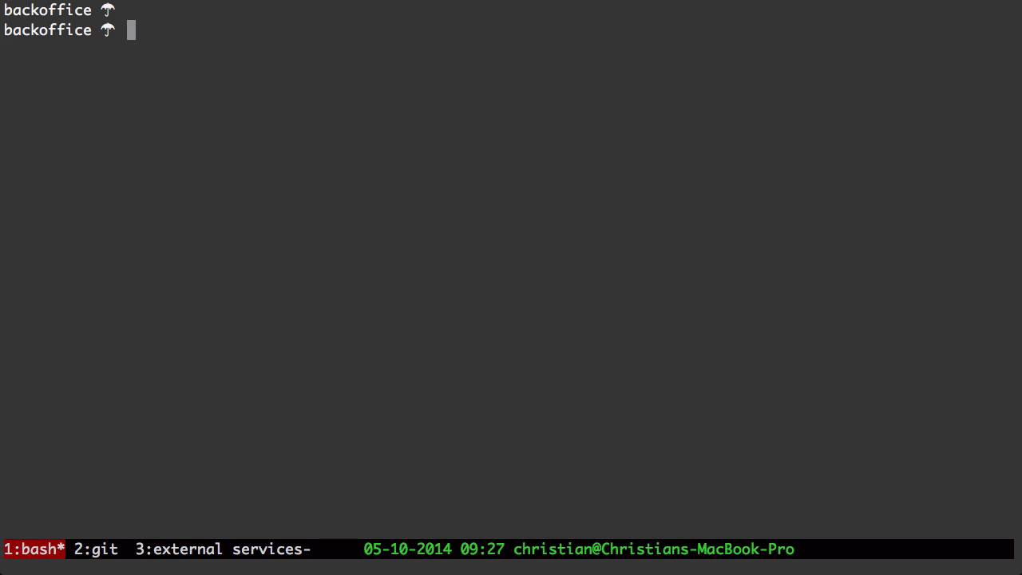
- Open spec/unit/qbo_invoice_spec.rb in vim from the bash window
text(vim spec/)
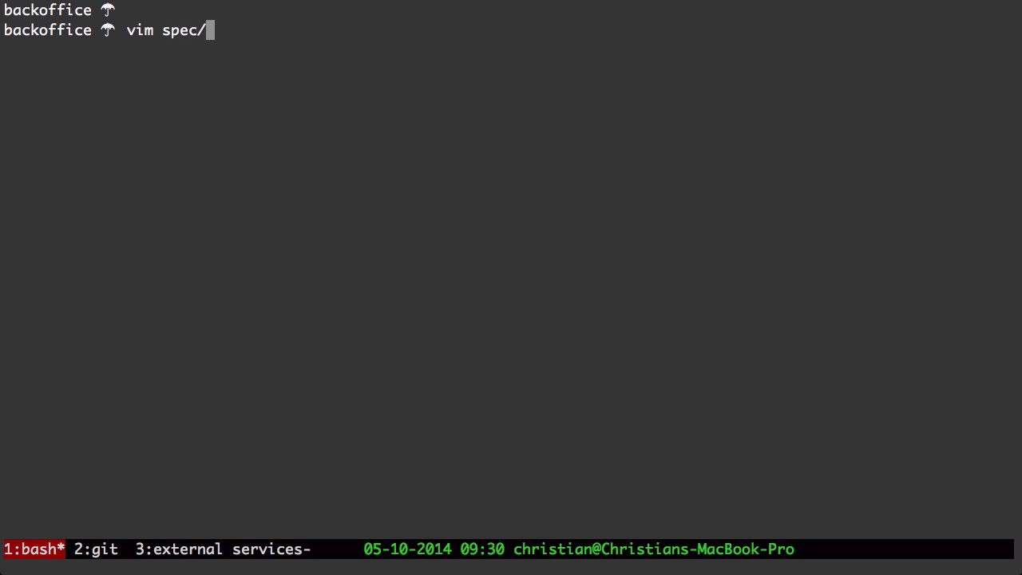
text(unit/qbo_invoice_spec.rb)
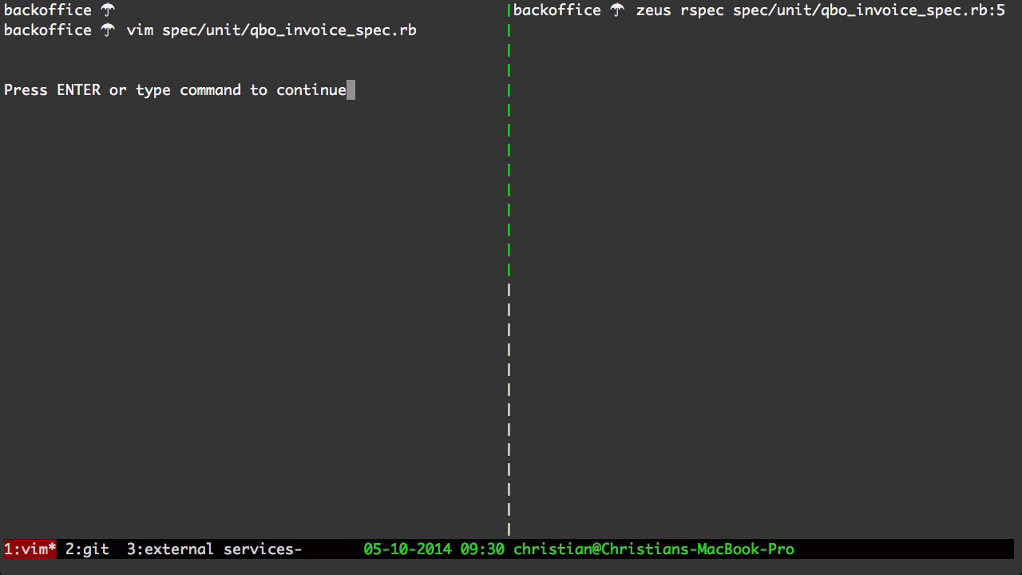
- Dismiss vim's prompt after the test run and switch to the external services window
key(enter)
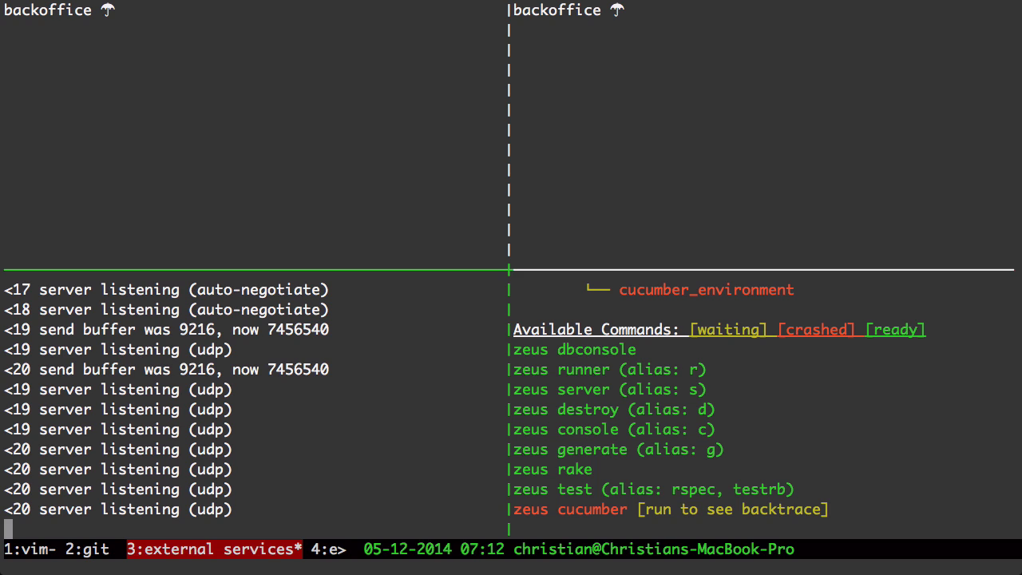
- Type 'vim scrap' in the upper left pane before switching to the git window
text(v)
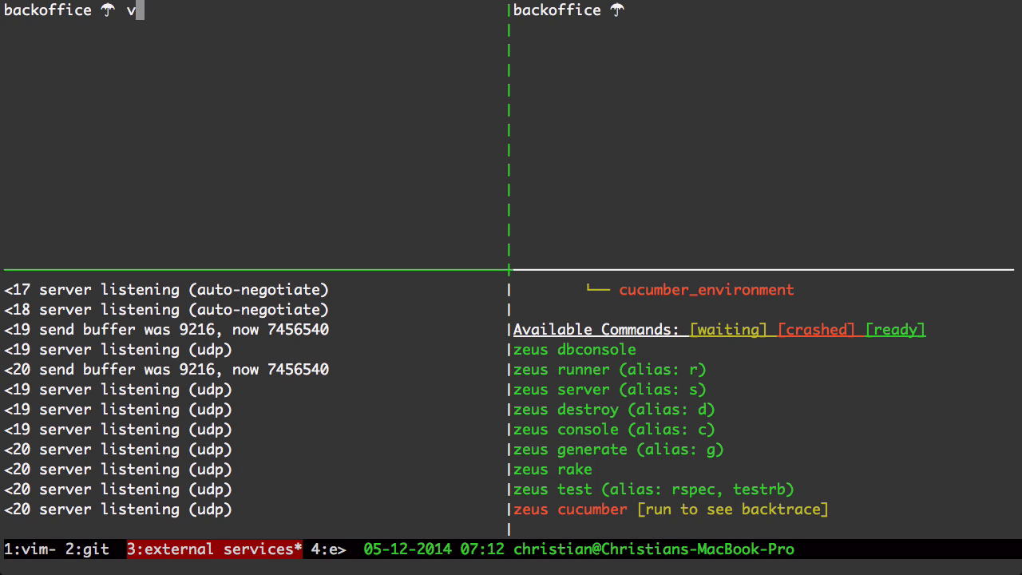
text(im scrap)
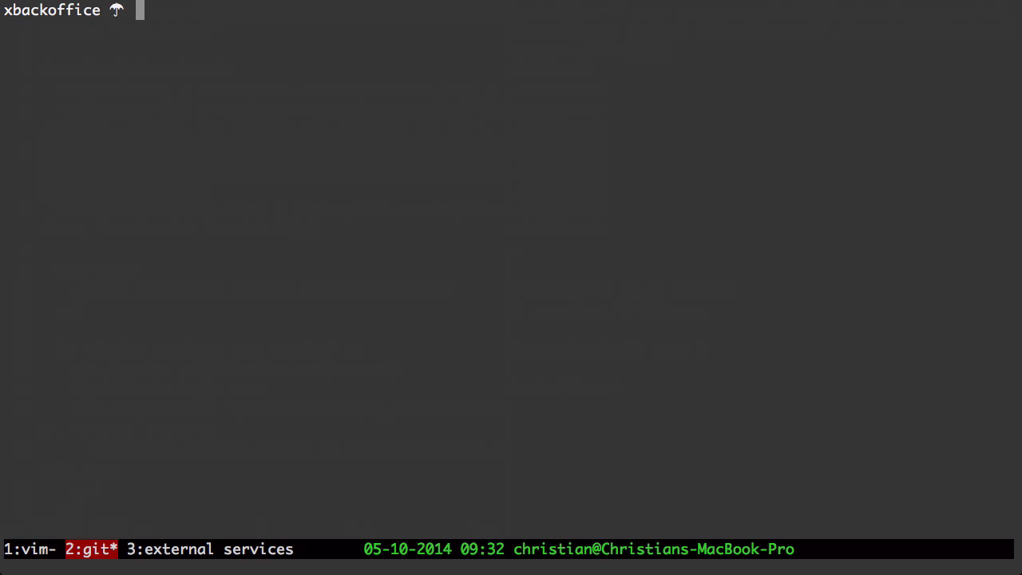
- Enter 'gs' at the git window's backoffice prompt
text(gs)
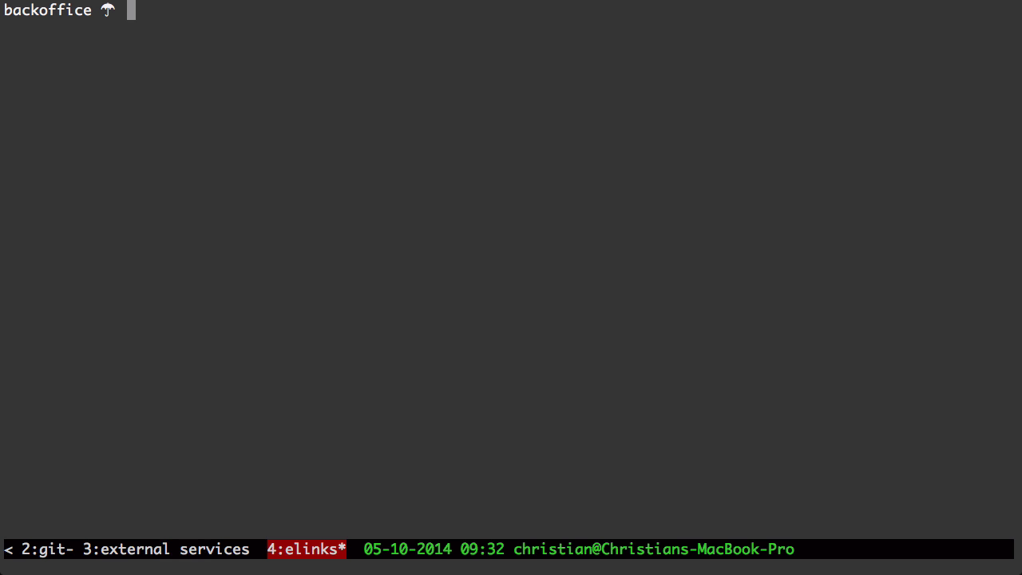
- Launch elinks and search Google for 'ruby enumerable' through Go to URL
text(elink)
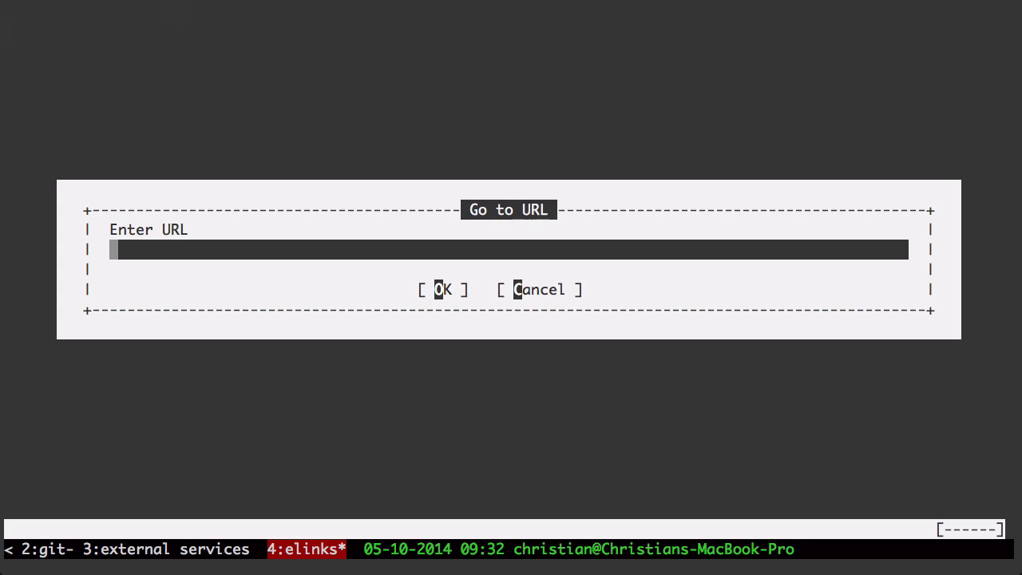
text(g)
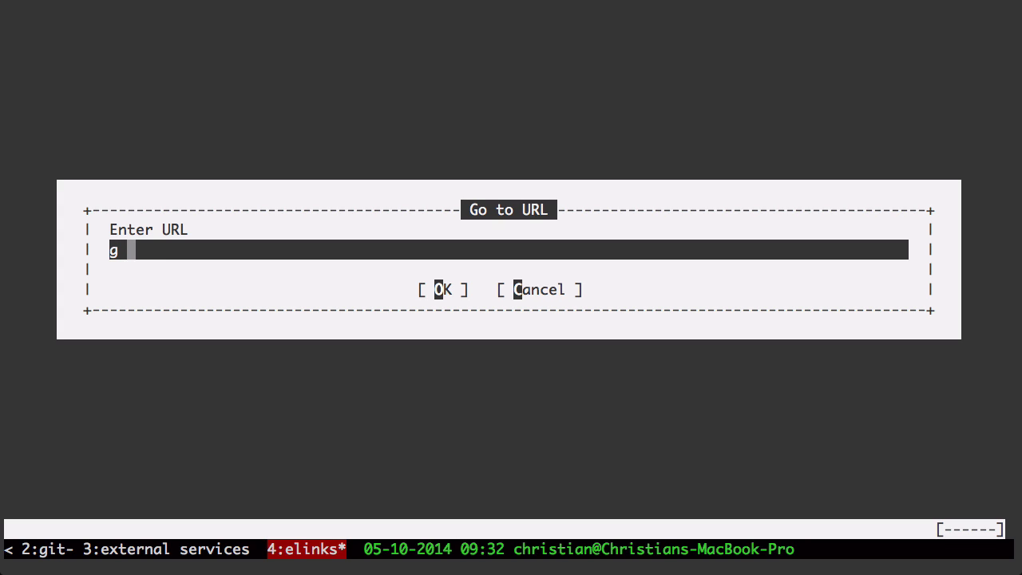
text(ruby)
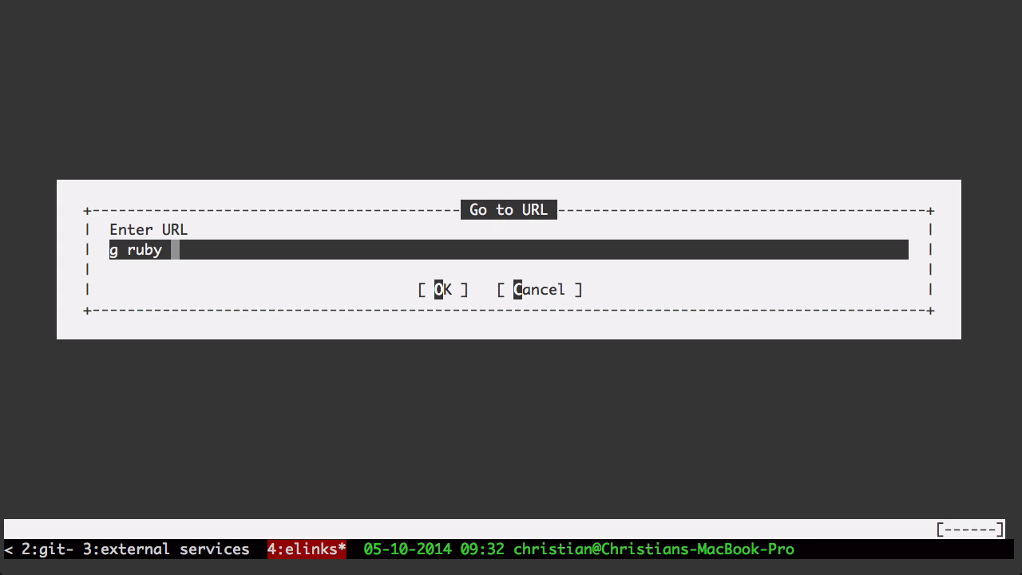
text(enumer)
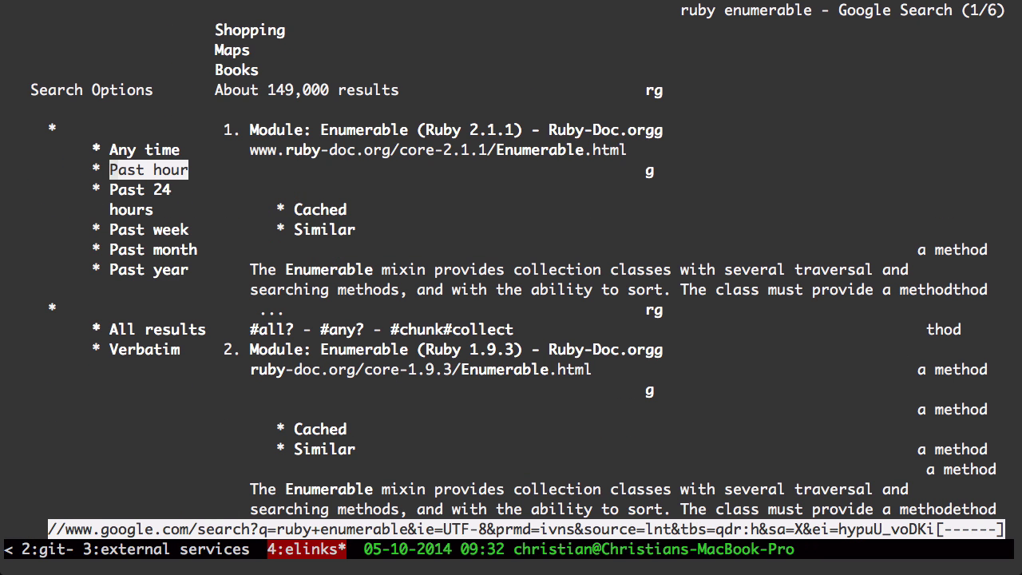
scroll(up, 3)
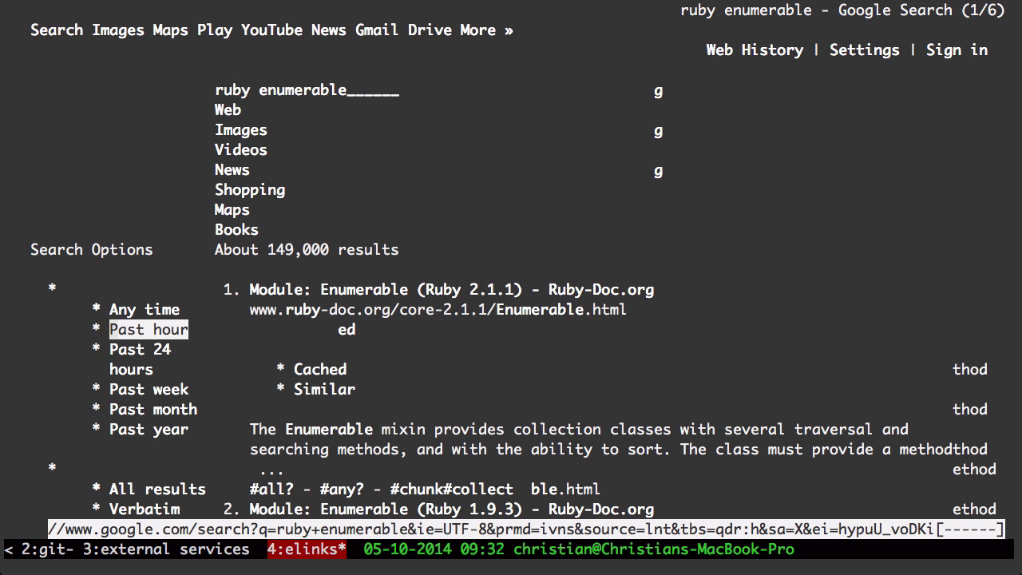